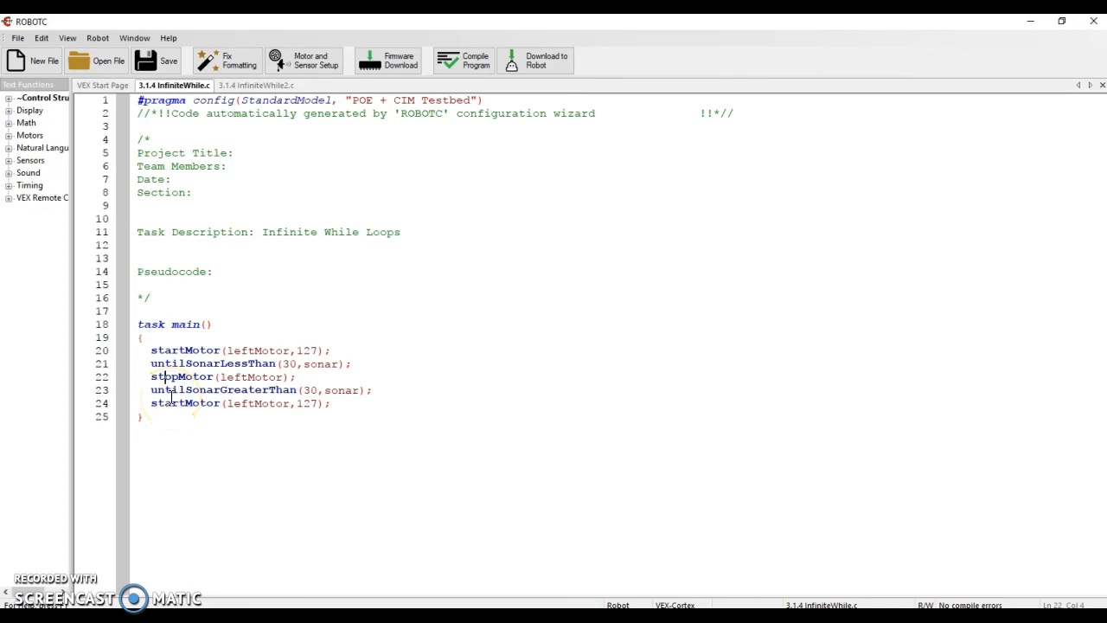
# Insert a blank line after task main's opening brace, above startMotor
pyautogui.click(169, 389)
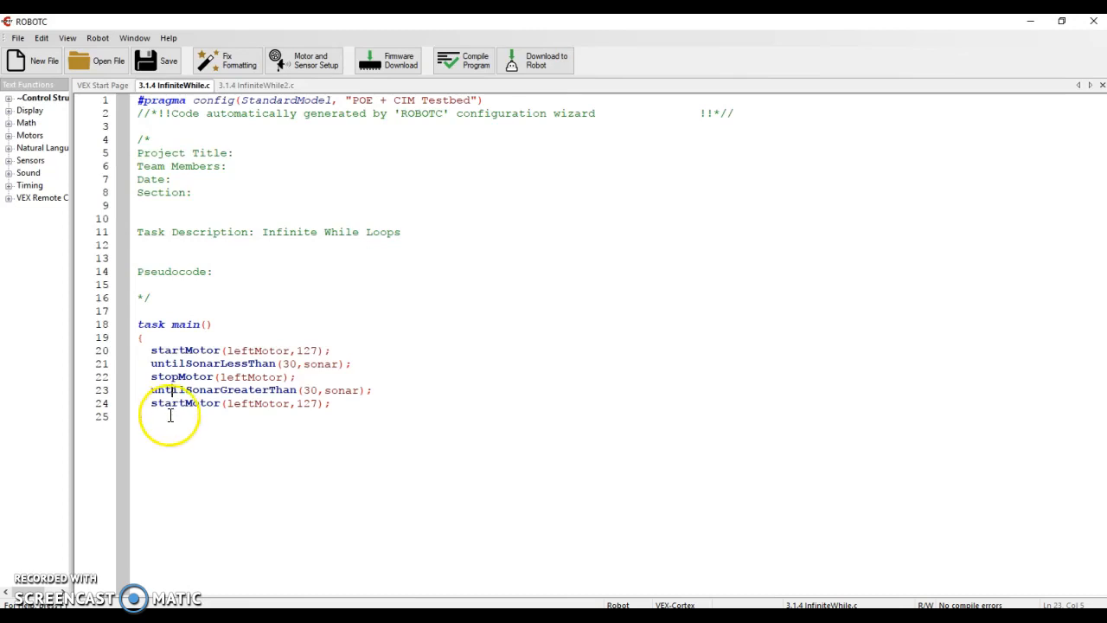
pyautogui.write('}')
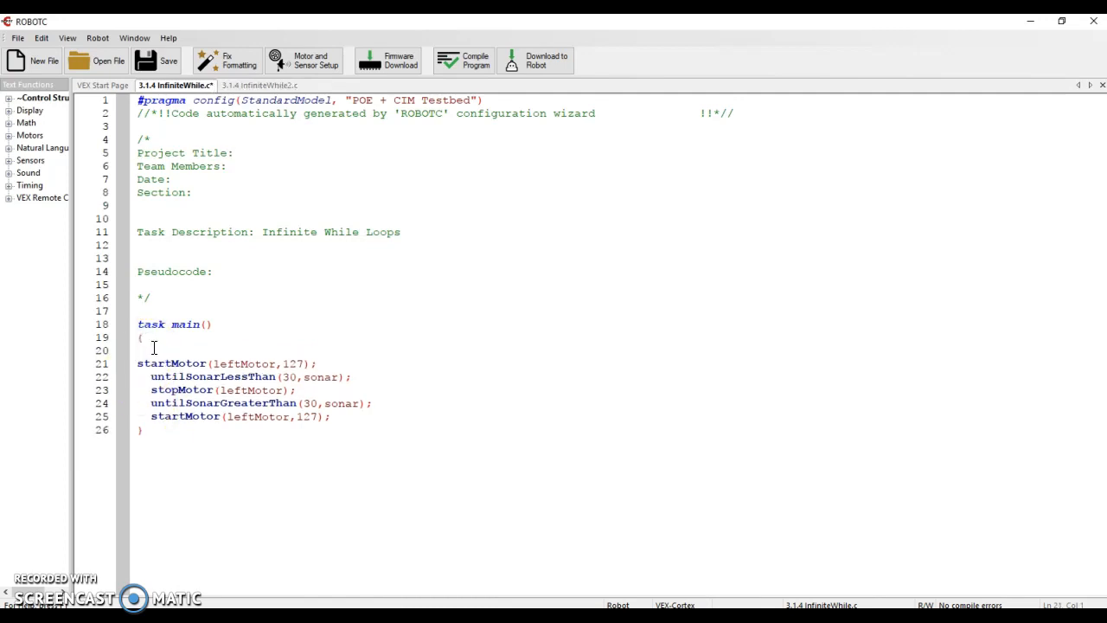
# Type the while(1==1) loop header and place braces around the motor and sonar commands
pyautogui.write('whil')
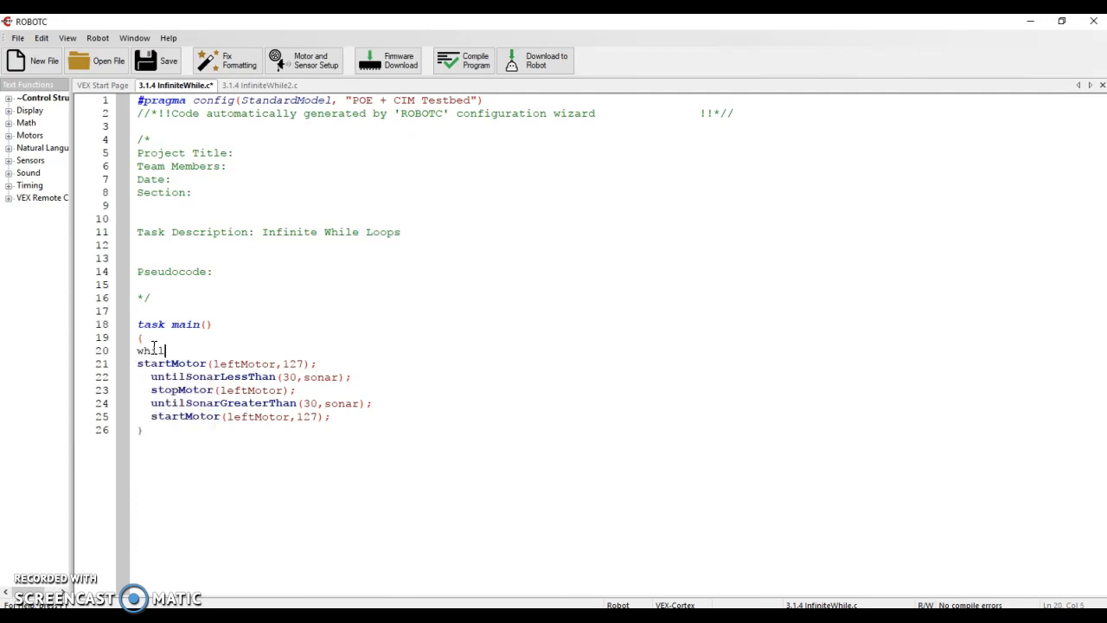
pyautogui.write('e(')
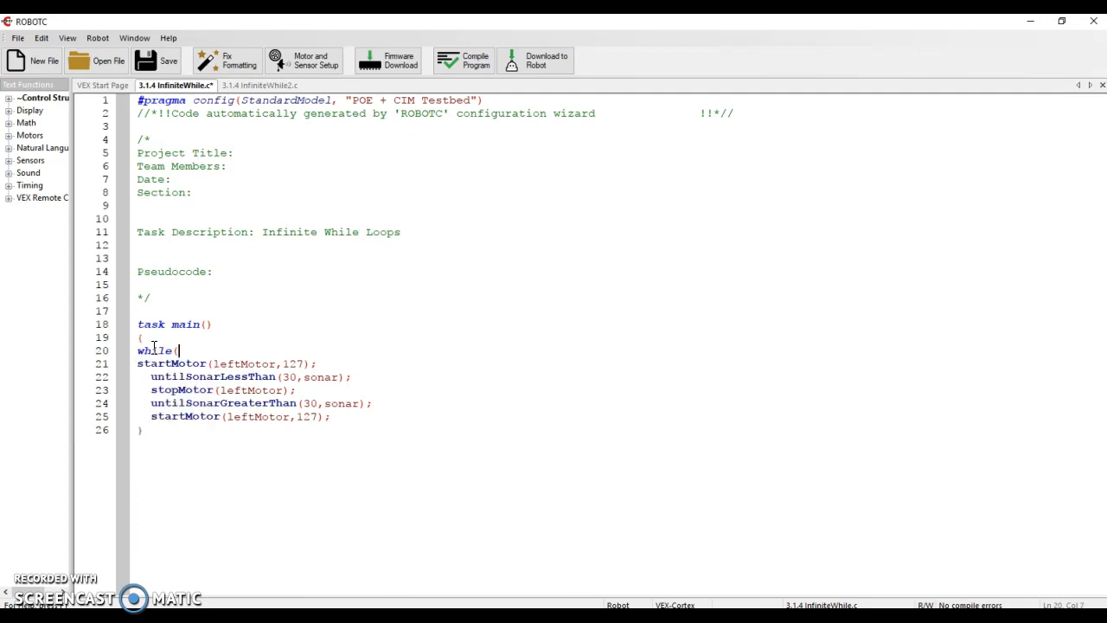
pyautogui.write('1')
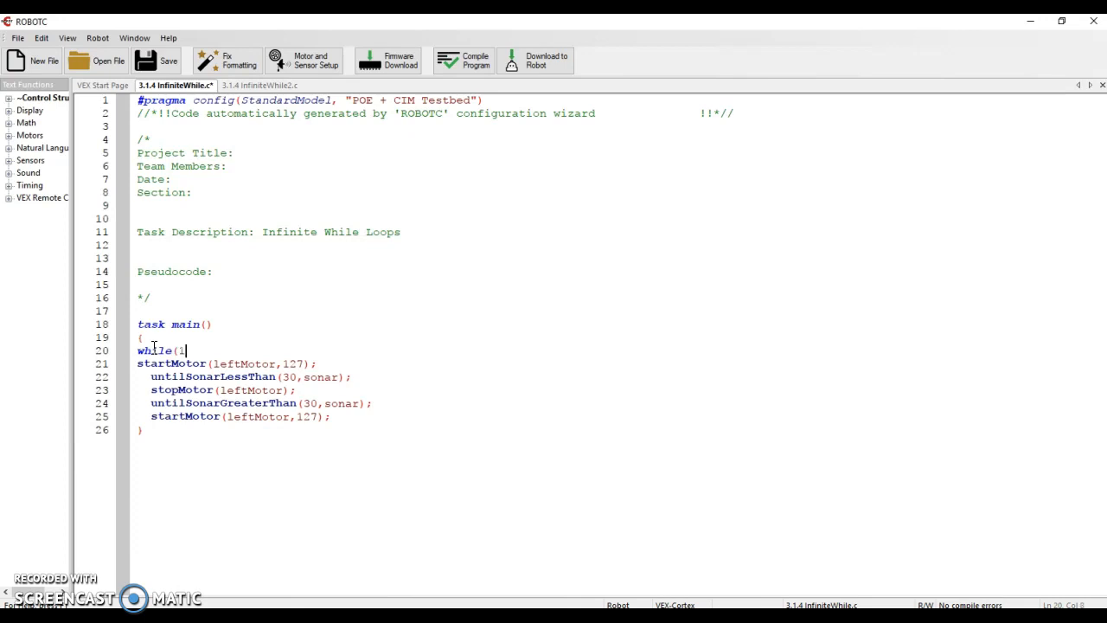
pyautogui.write('==10')
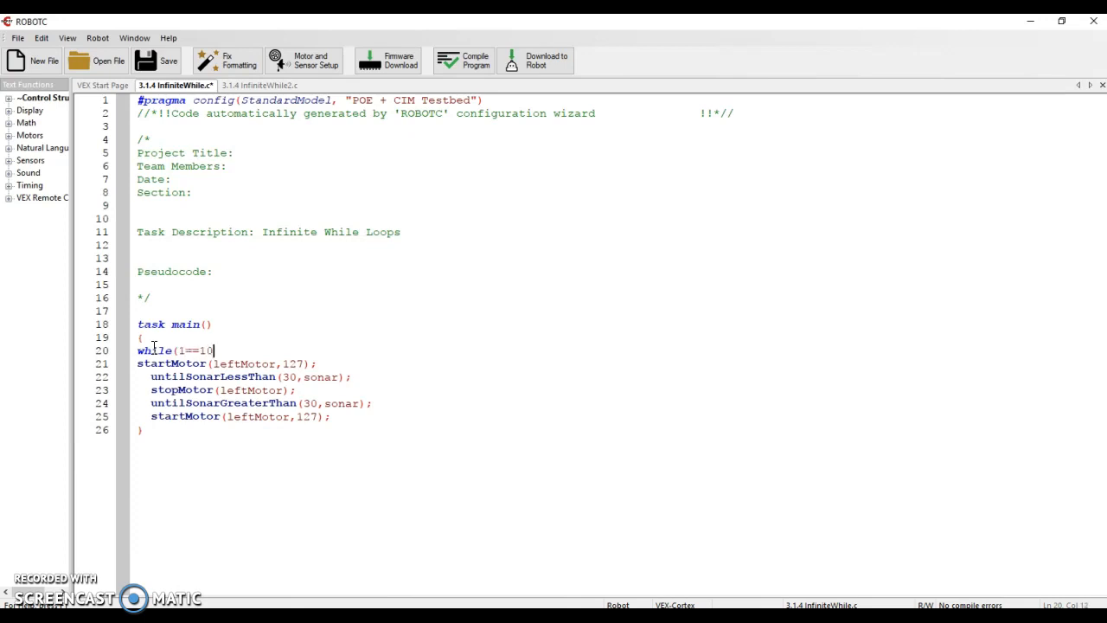
pyautogui.press('Backspace')
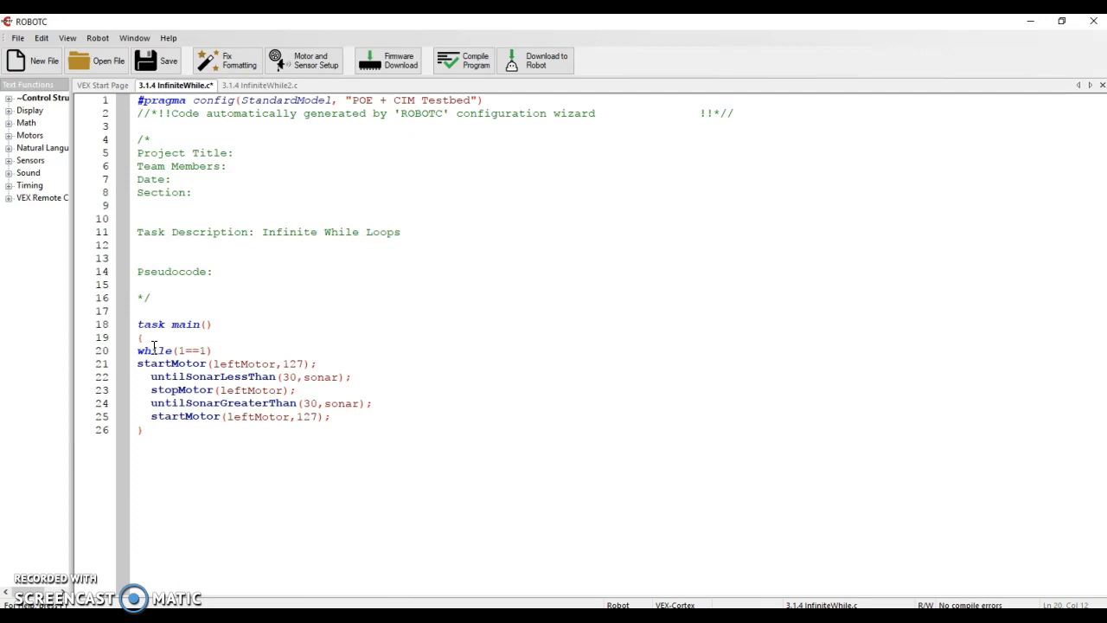
pyautogui.click(213, 351)
pyautogui.write('{')
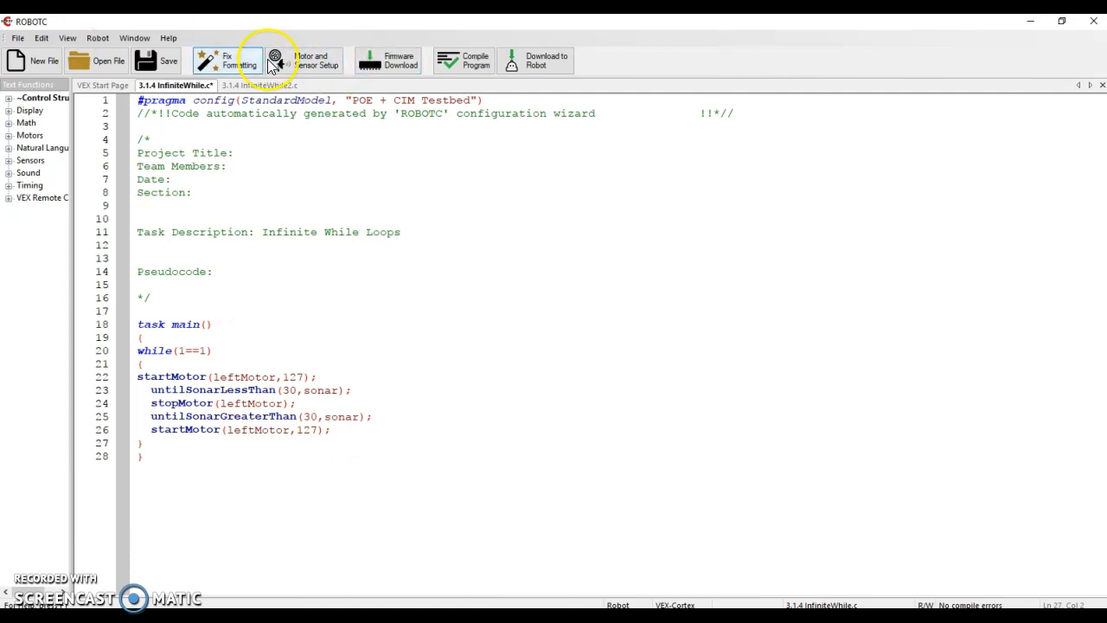
# Auto-indent the InfiniteWhile program with Fix Formatting
pyautogui.click(227, 61)
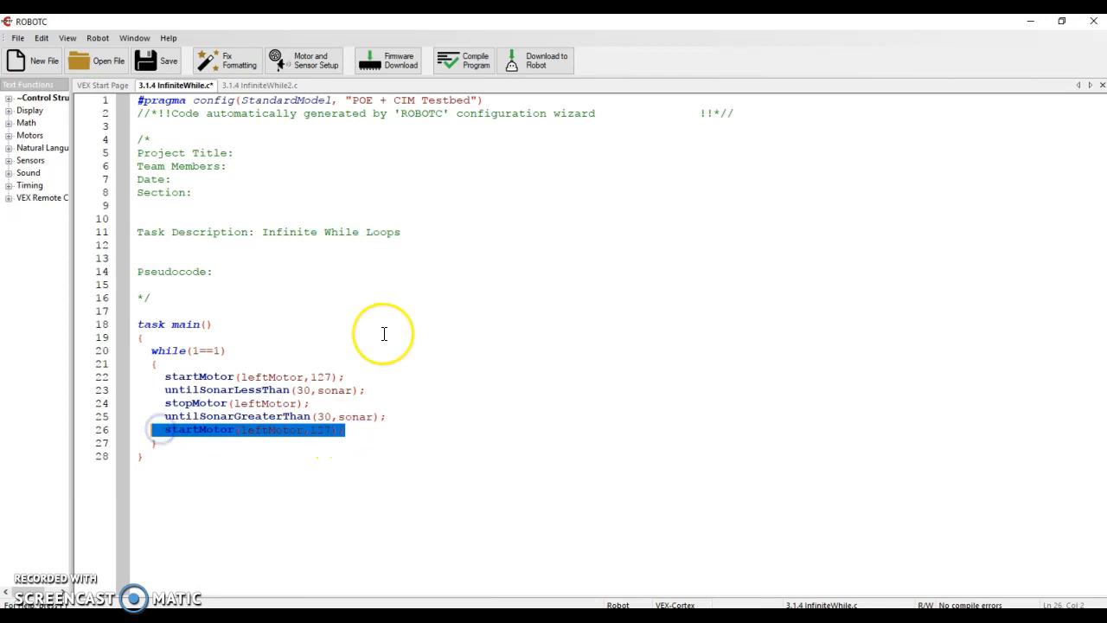
# Delete the repeated startMotor line after untilSonarGreaterThan(30,sonar)
pyautogui.press('Delete')
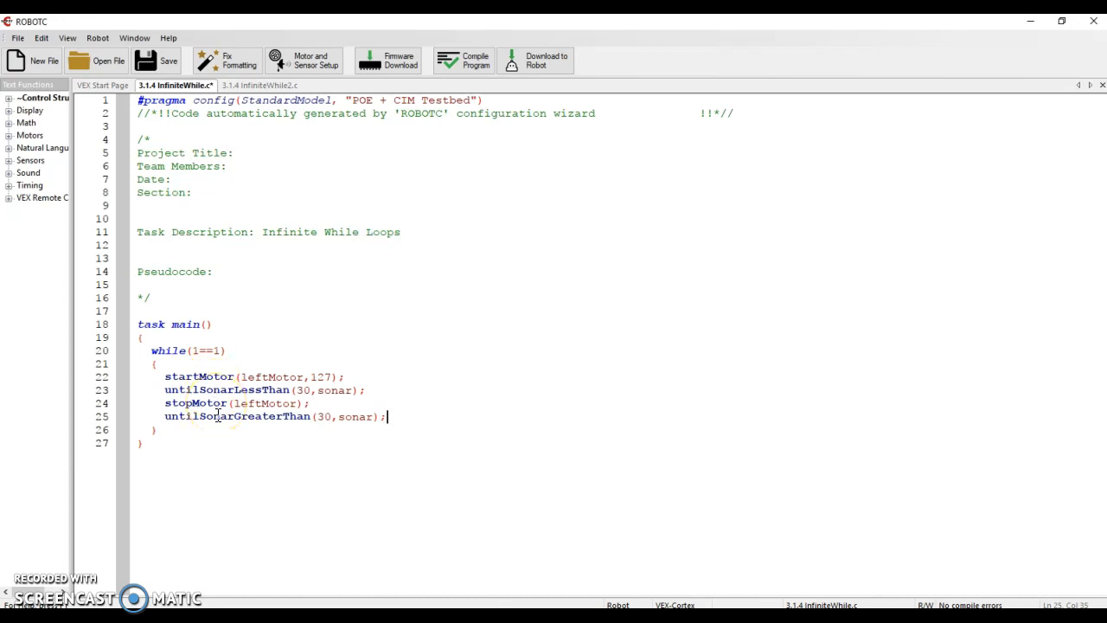
pyautogui.click(160, 429)
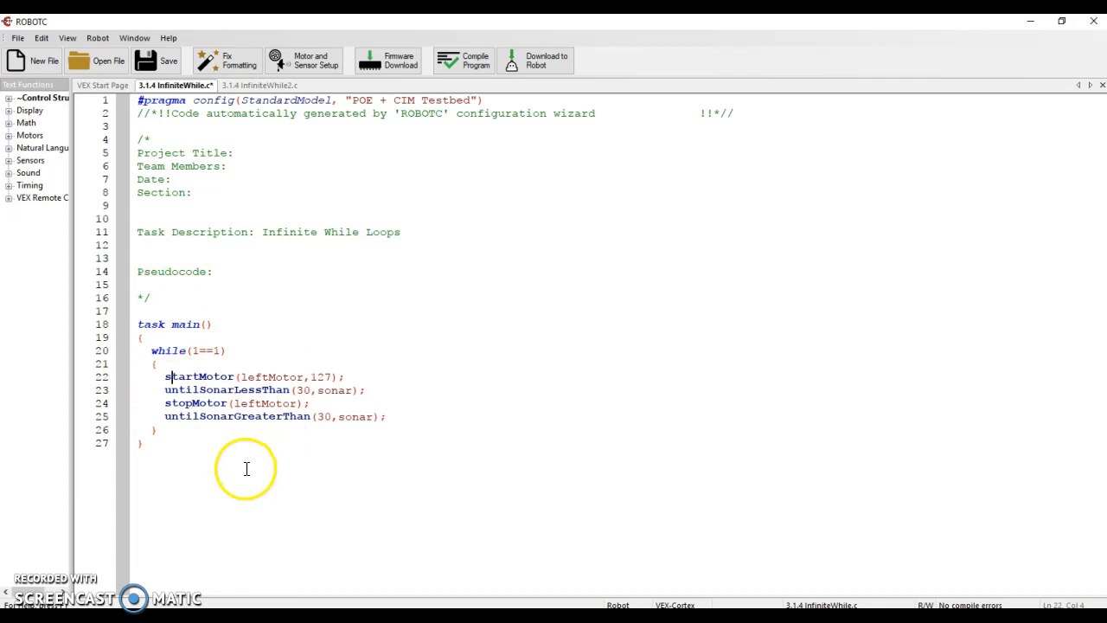
pyautogui.moveTo(274, 440)
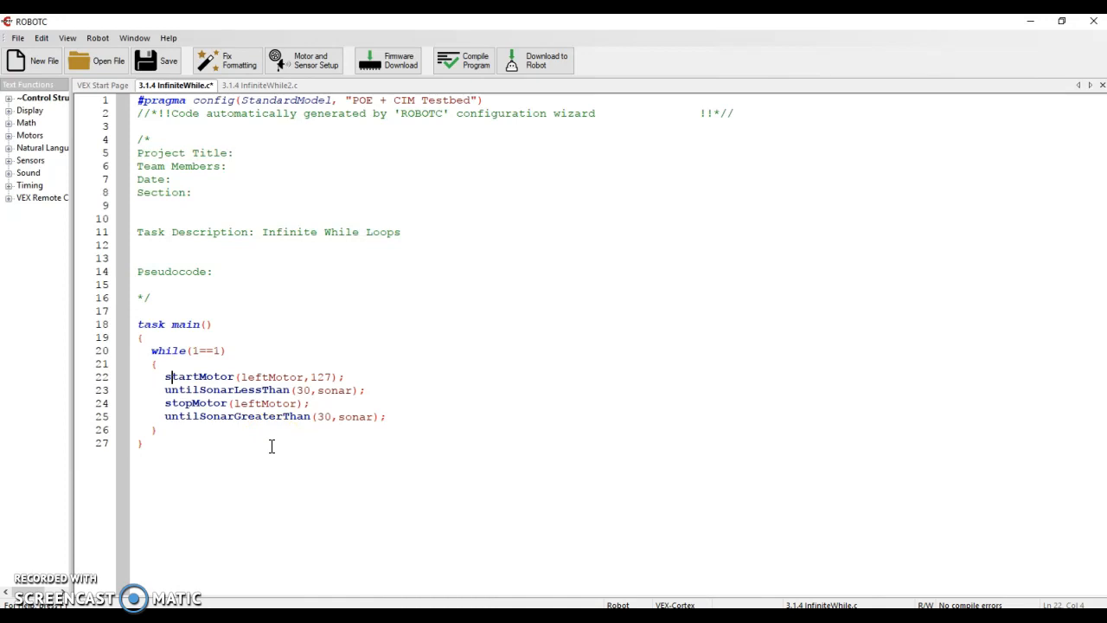
pyautogui.moveTo(271, 445)
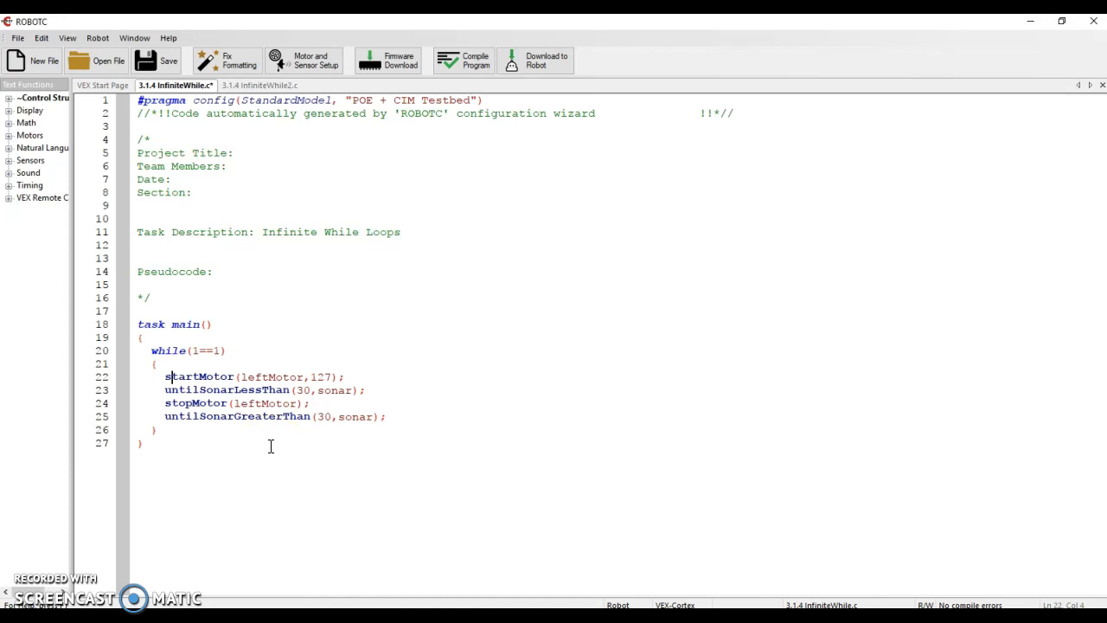